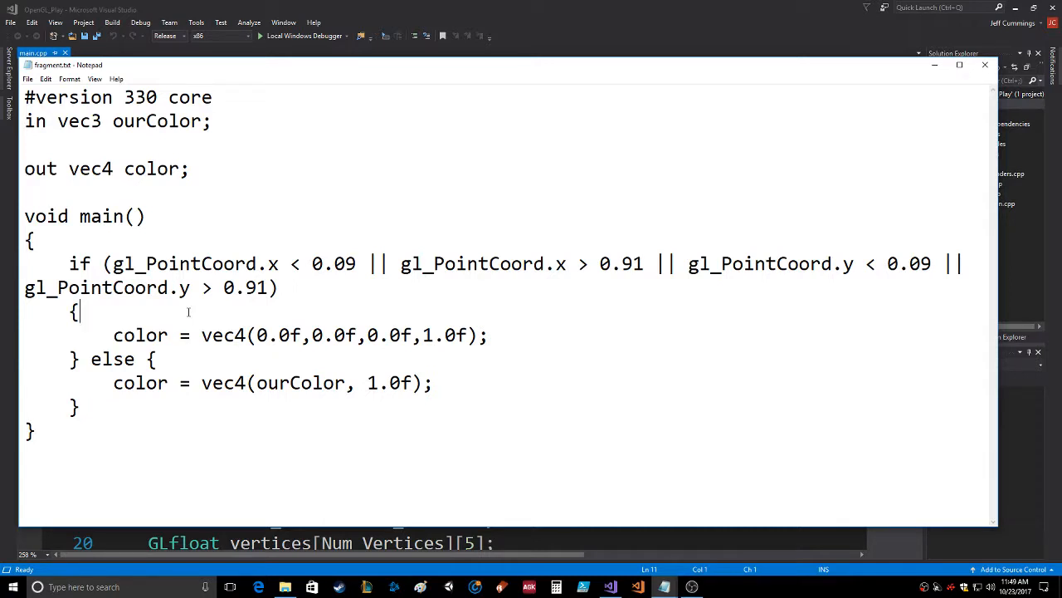
Step: Begin a nested if on a new line testing gl_PointCoord.x < 0.06
key("enter")
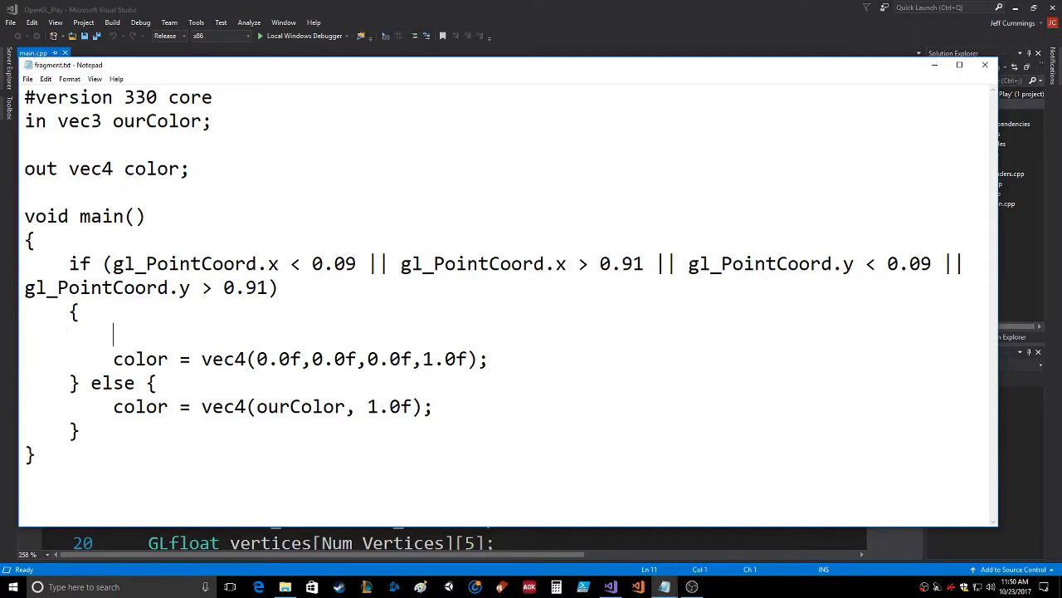
type("if (")
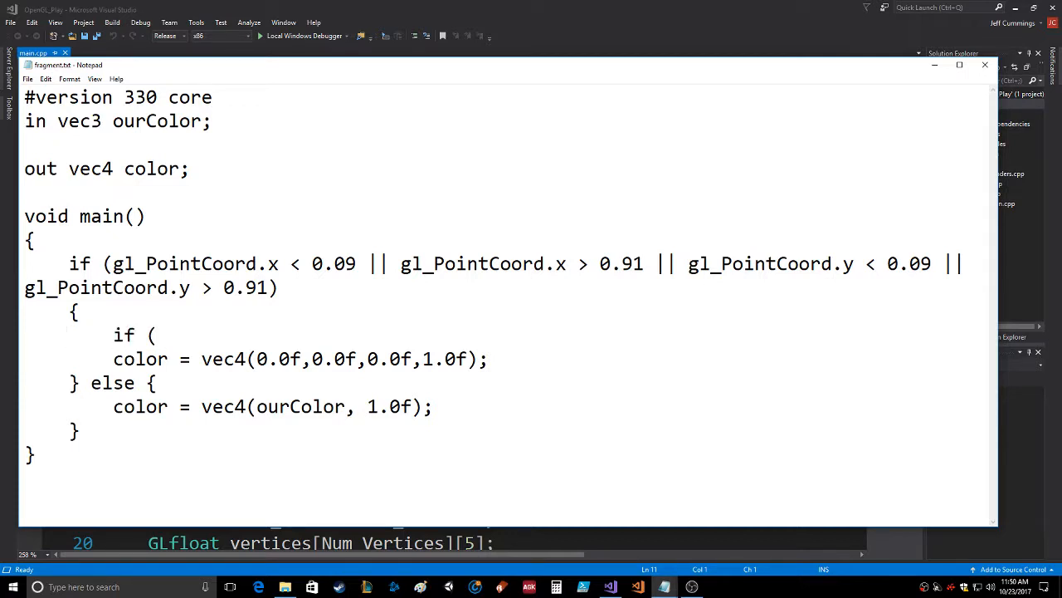
type("gl_Poin")
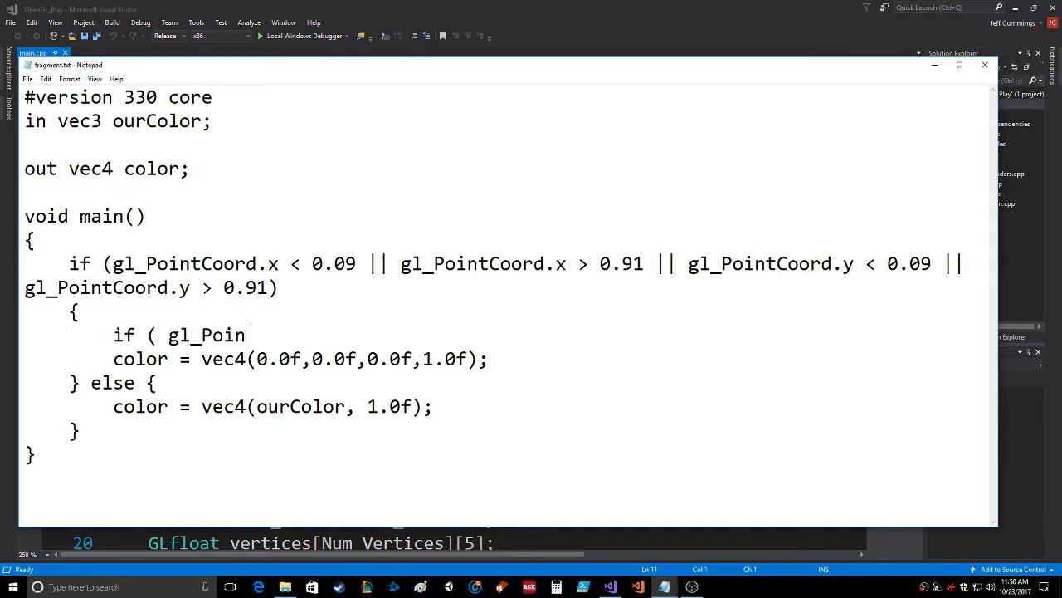
type("tCoord")
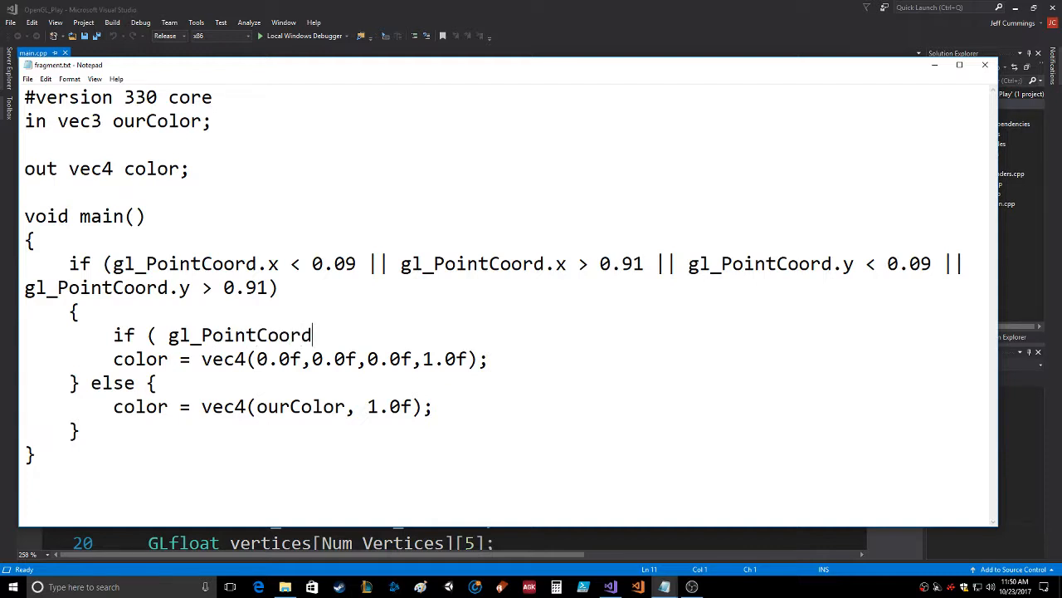
type(".x <")
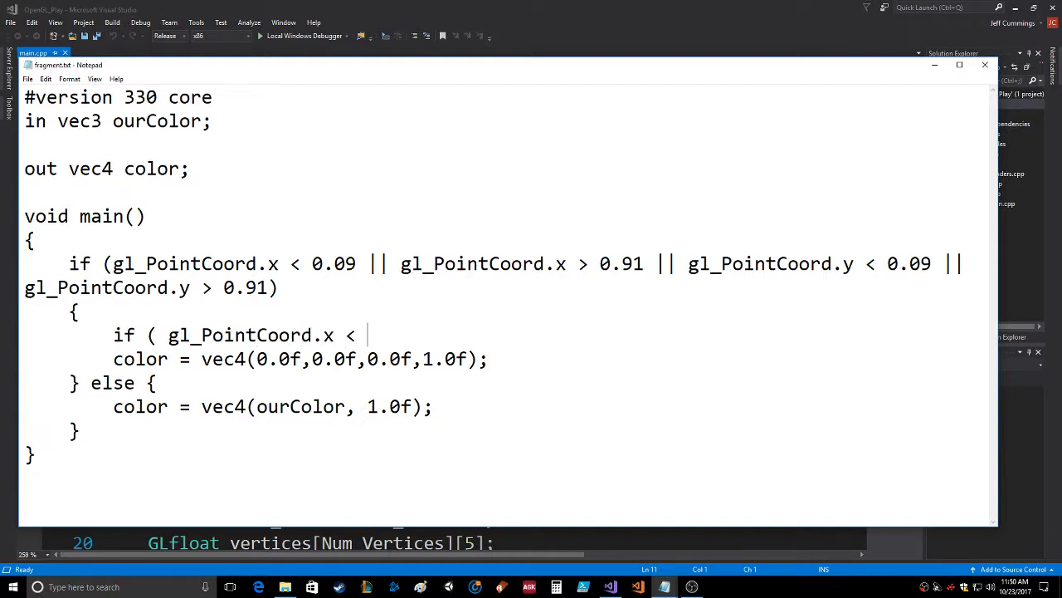
type("0.")
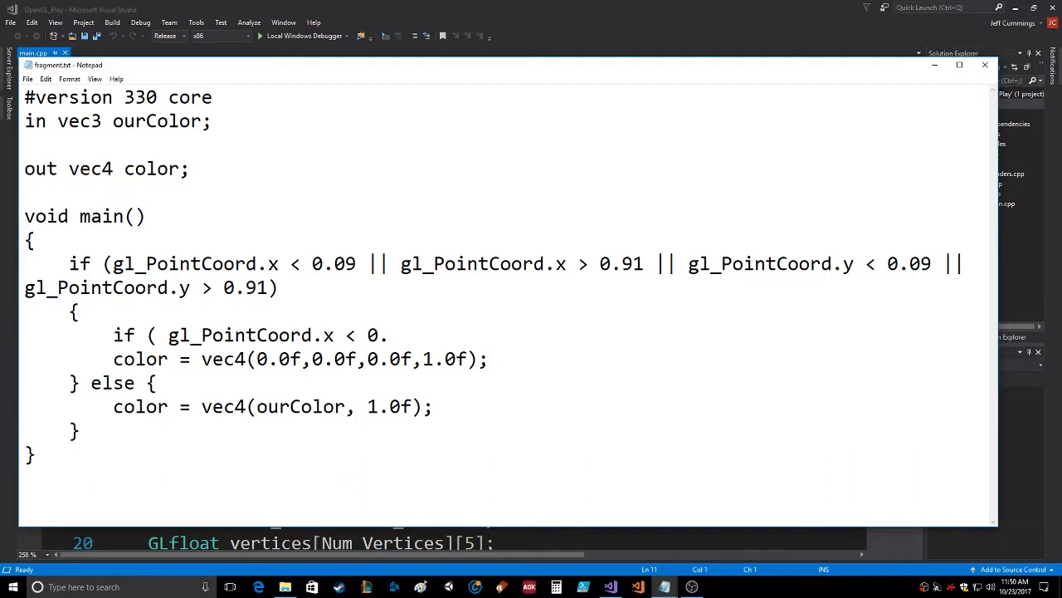
type("06 &&")
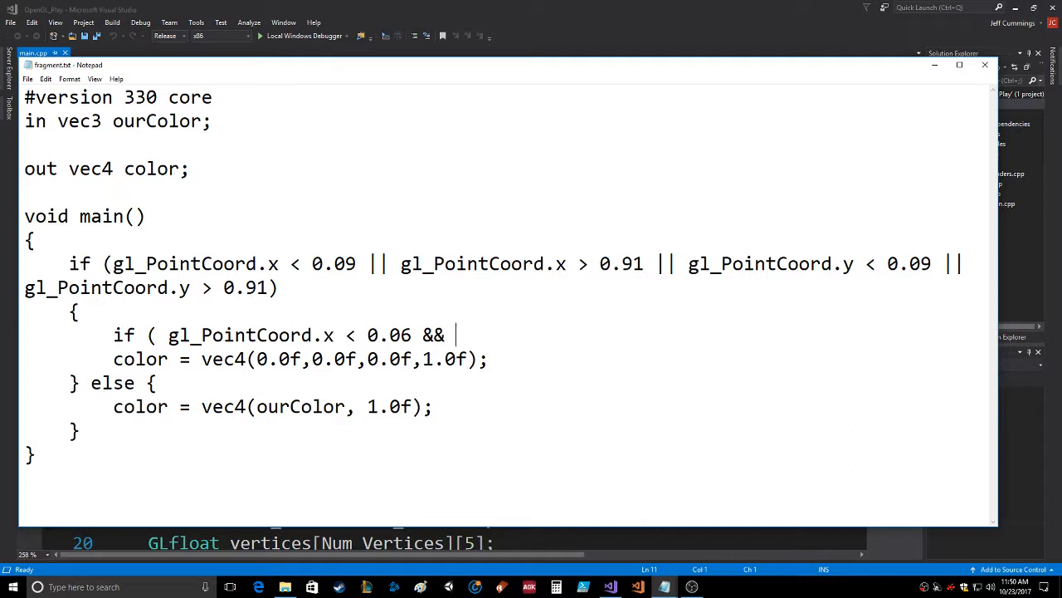
Step: Continue the condition with gl_PointCoord.y < 0.06 as the first part of the y test
type("gl_Po")
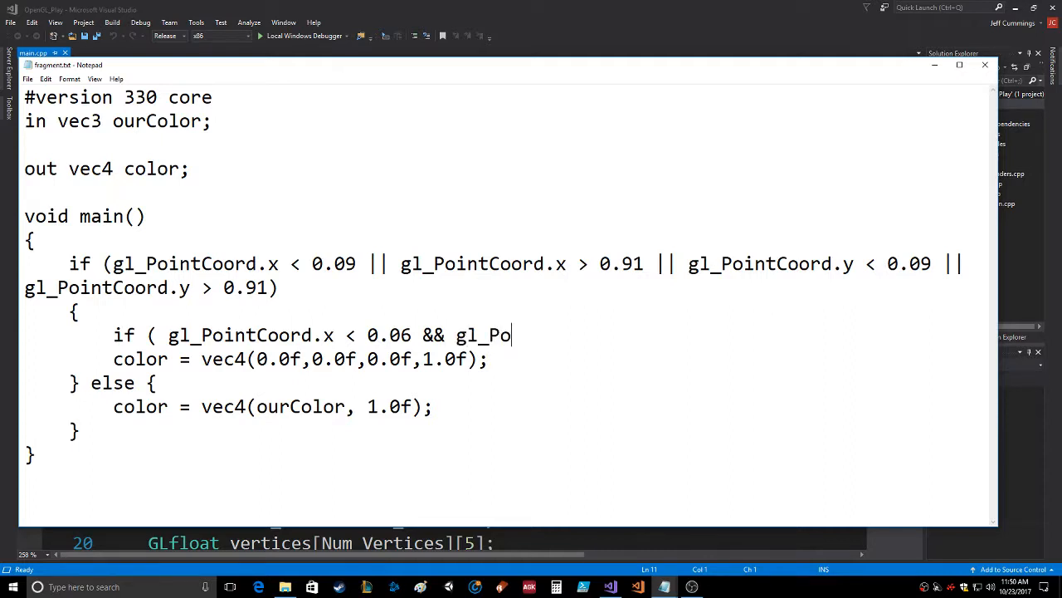
type("intCoord.")
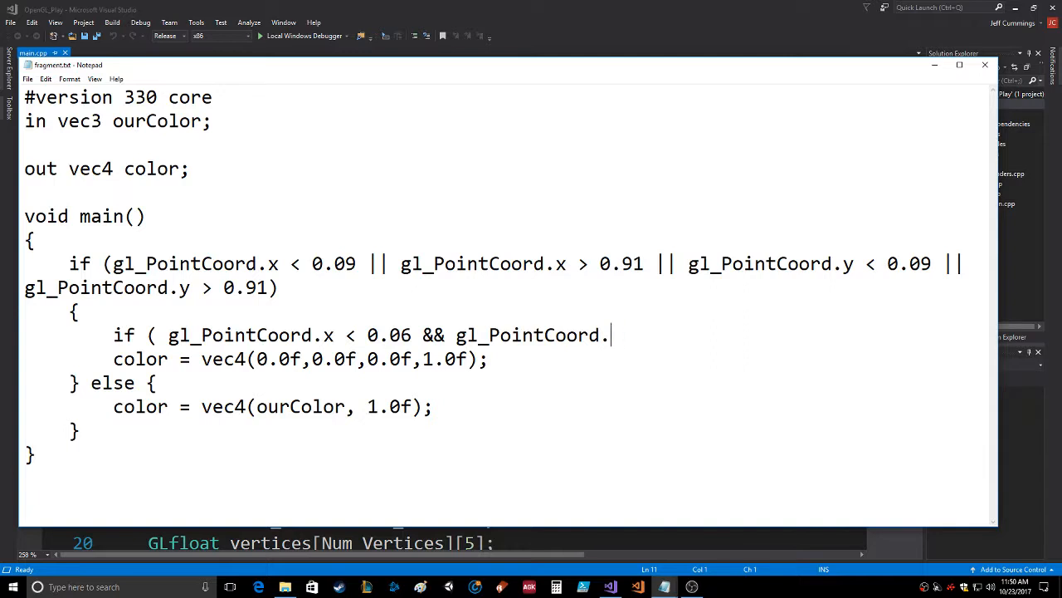
type("y <")
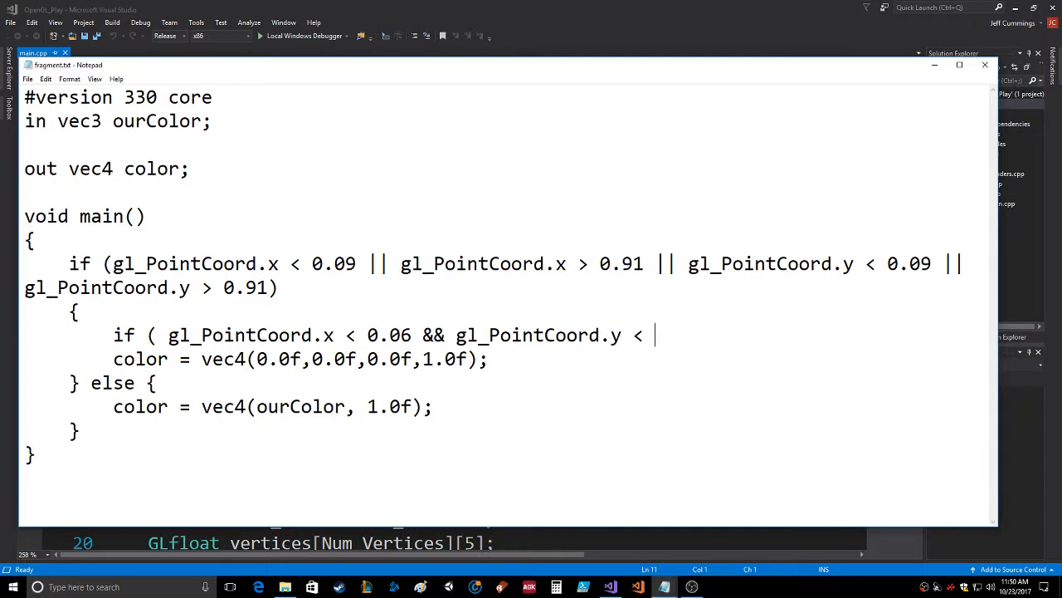
type("0.06 || gl_P")
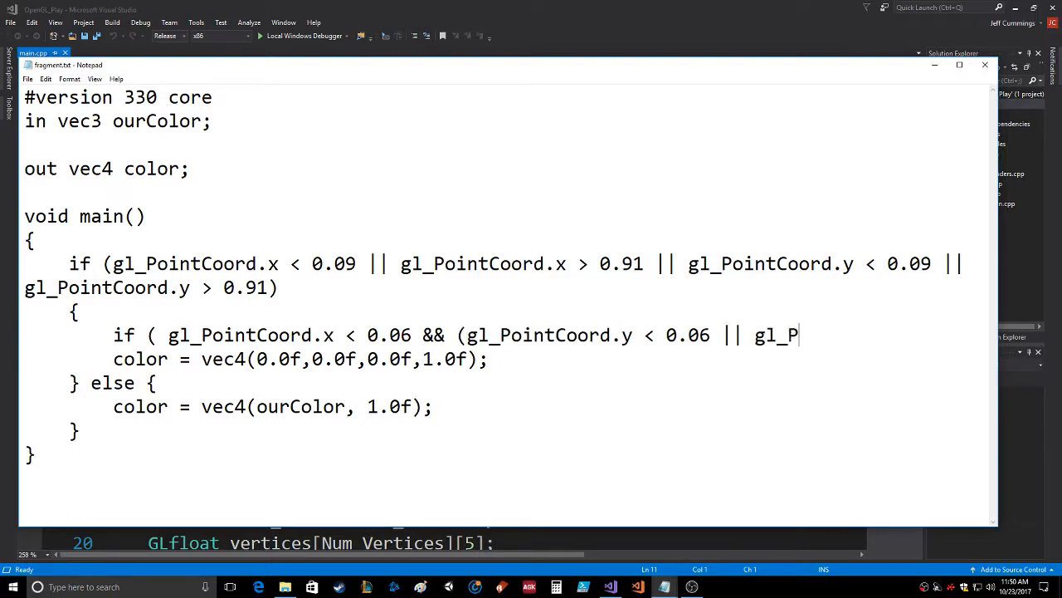
Step: Finish the left-corner clause with gl_PointCoord.y > 0.94 and close its parentheses
type("ointCoord.y >")
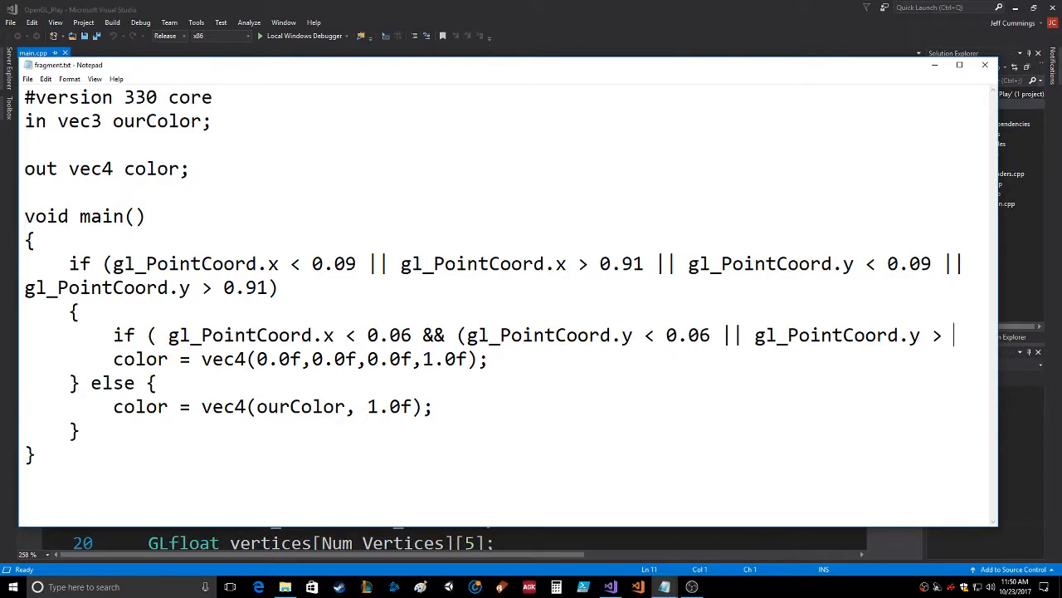
type("0.94")
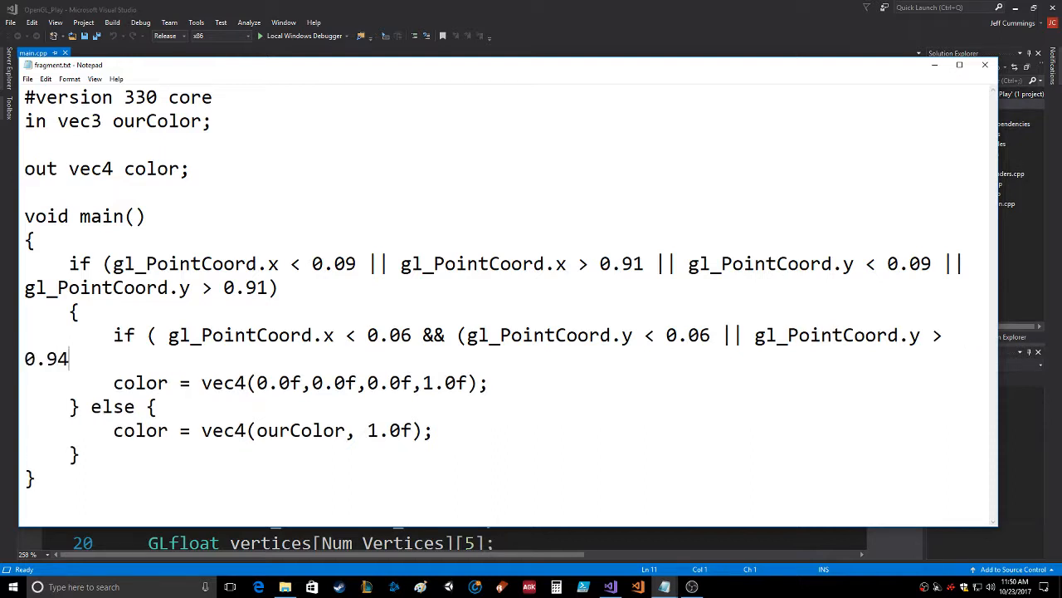
type(")) ||")
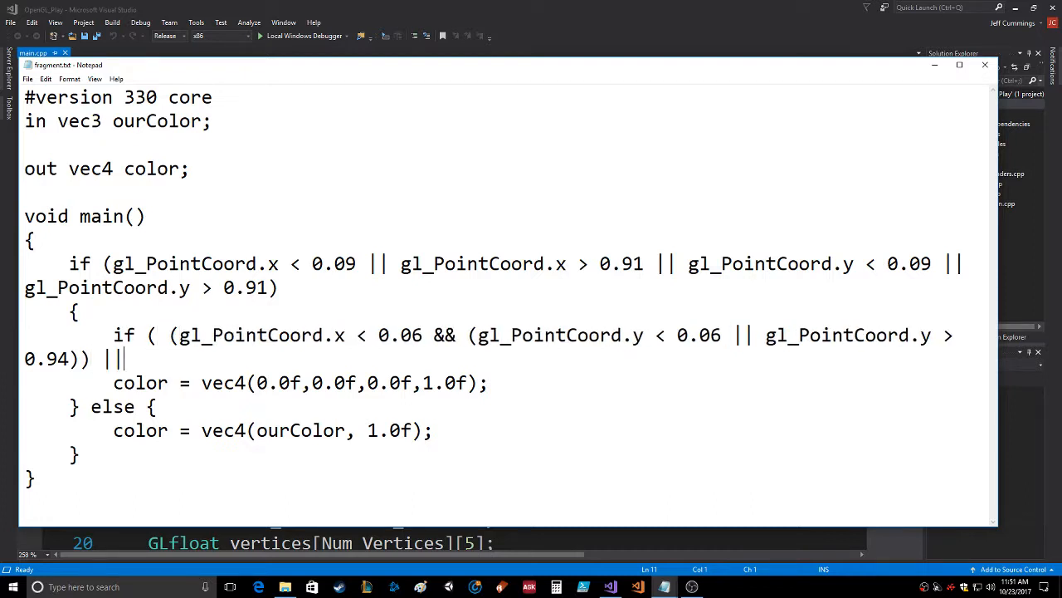
type("(")
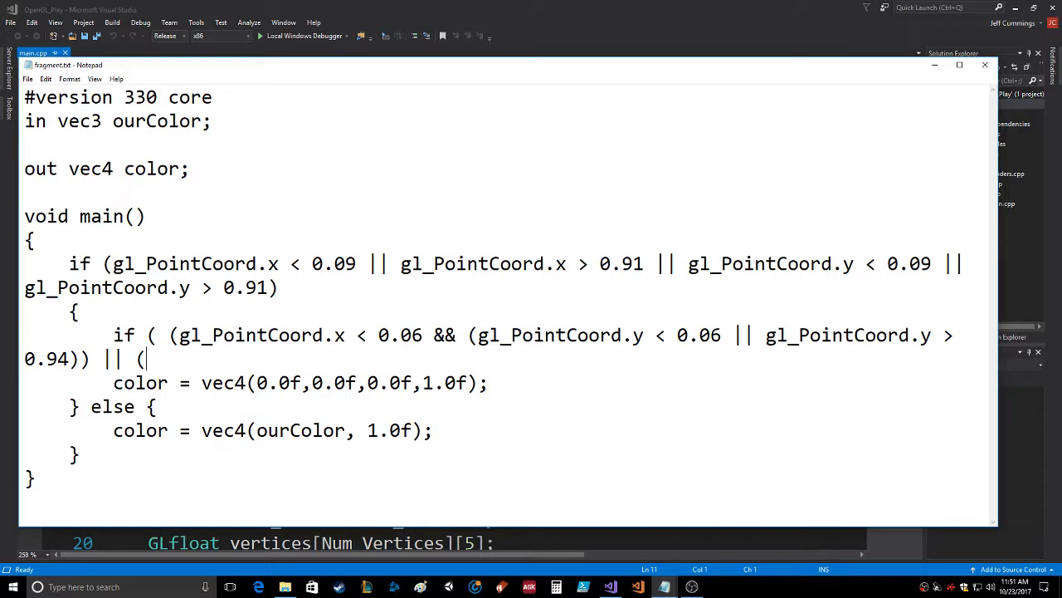
Step: Begin the right-corner clause || (gl_PointCoord.x > 0.94 && )
type("gl_PointCoord.x")
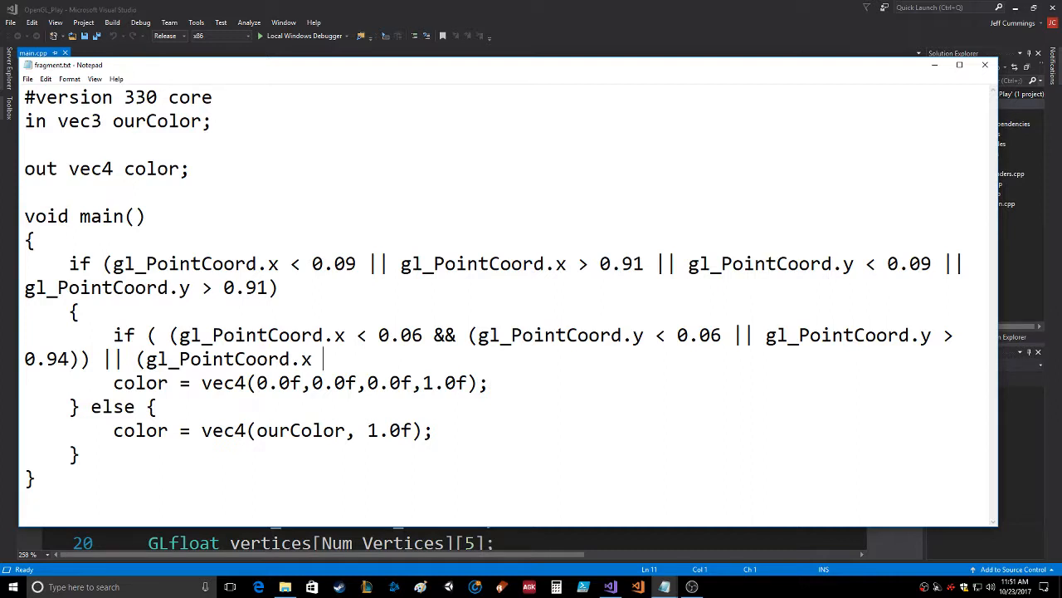
type(">")
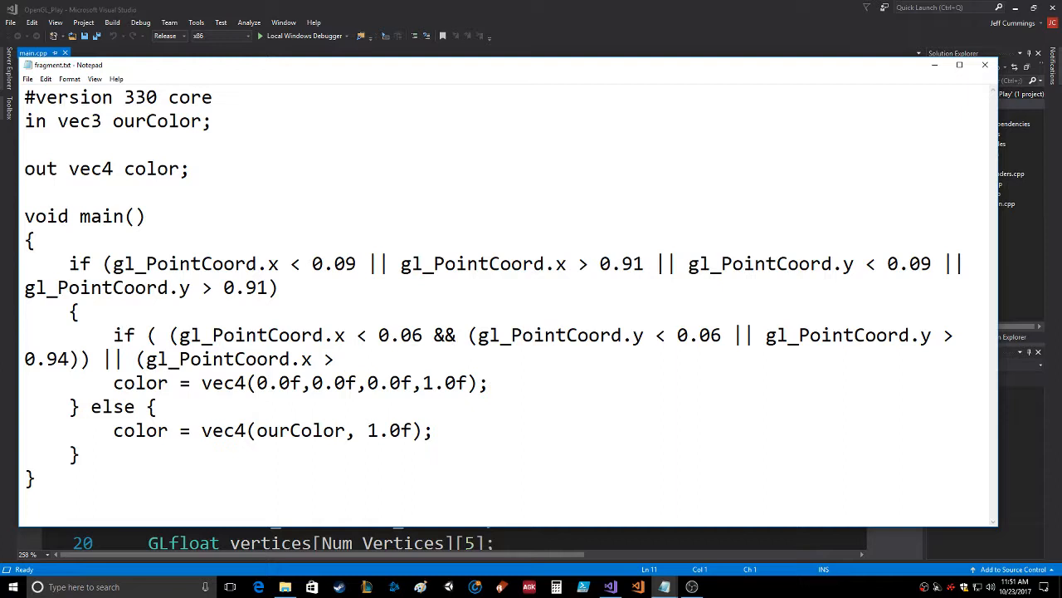
type("0.94")
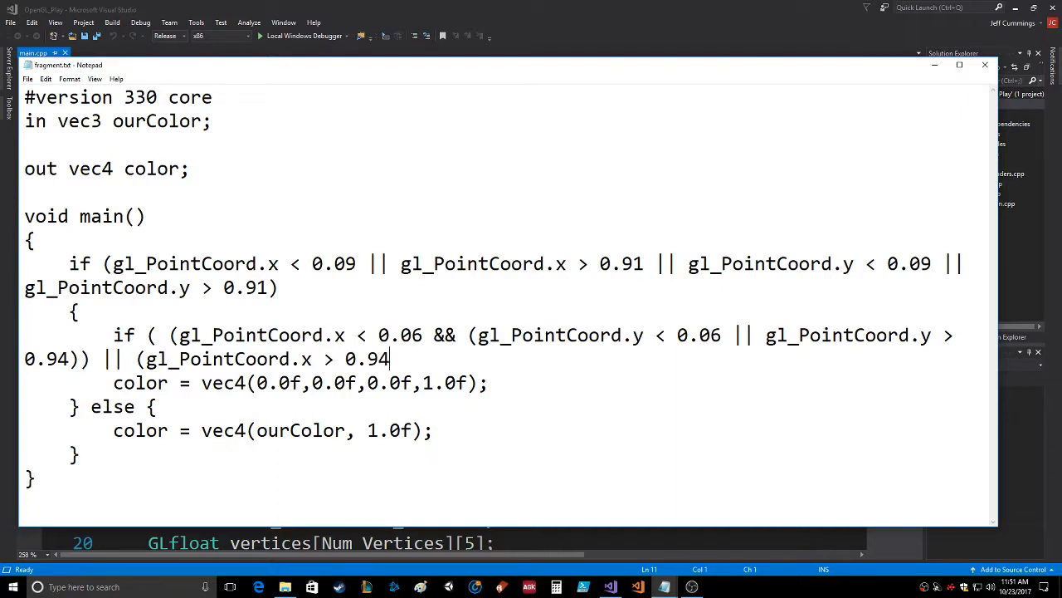
type("&& )")
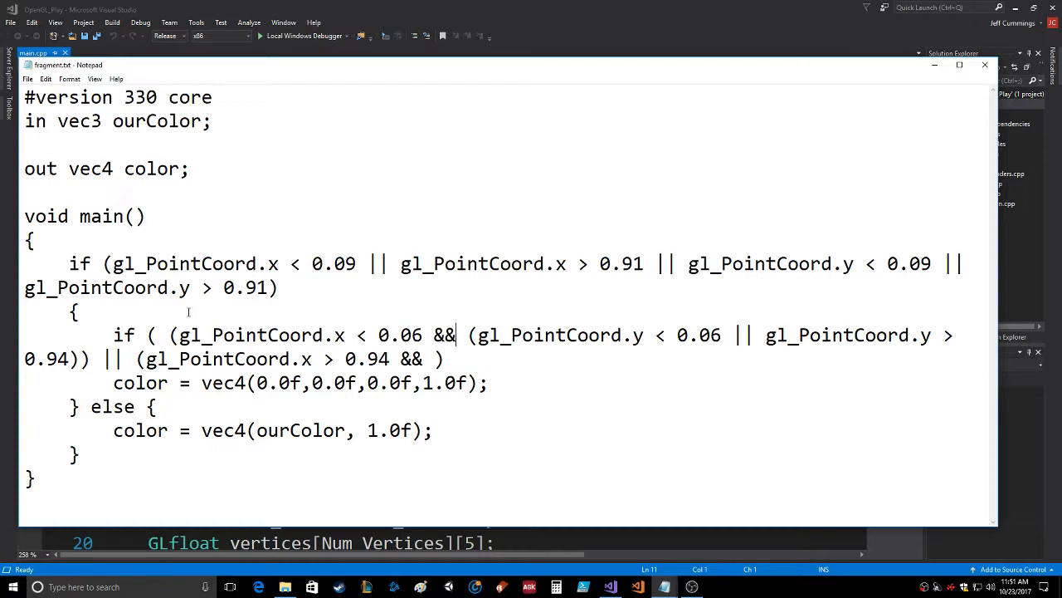
Step: Complete the y clause, wrap the black line in an else branch, and start color = vec4( in the if body
left_click_drag(455, 335, 267, 359)
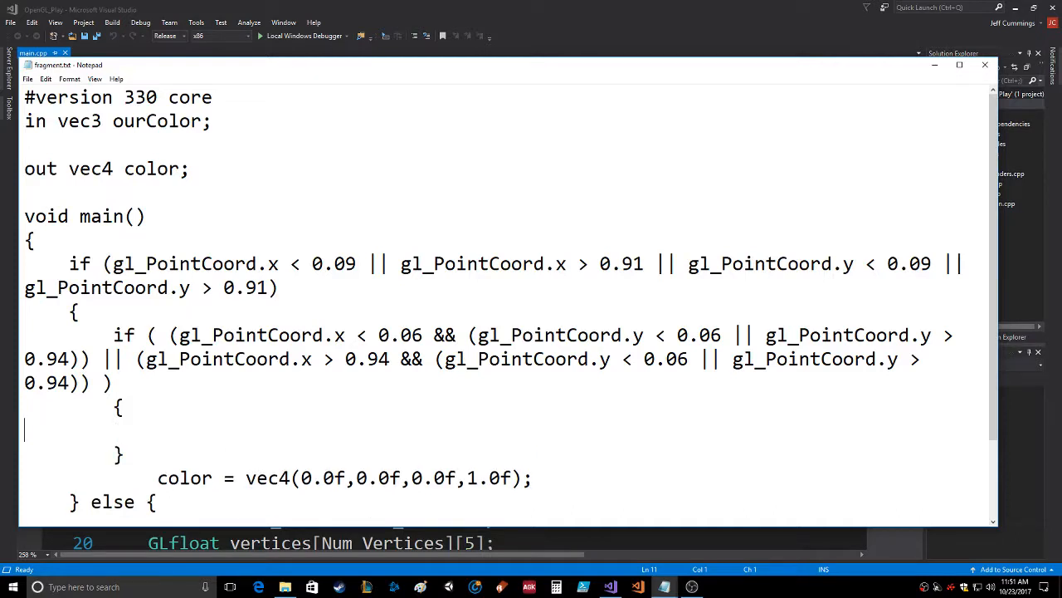
type("else {")
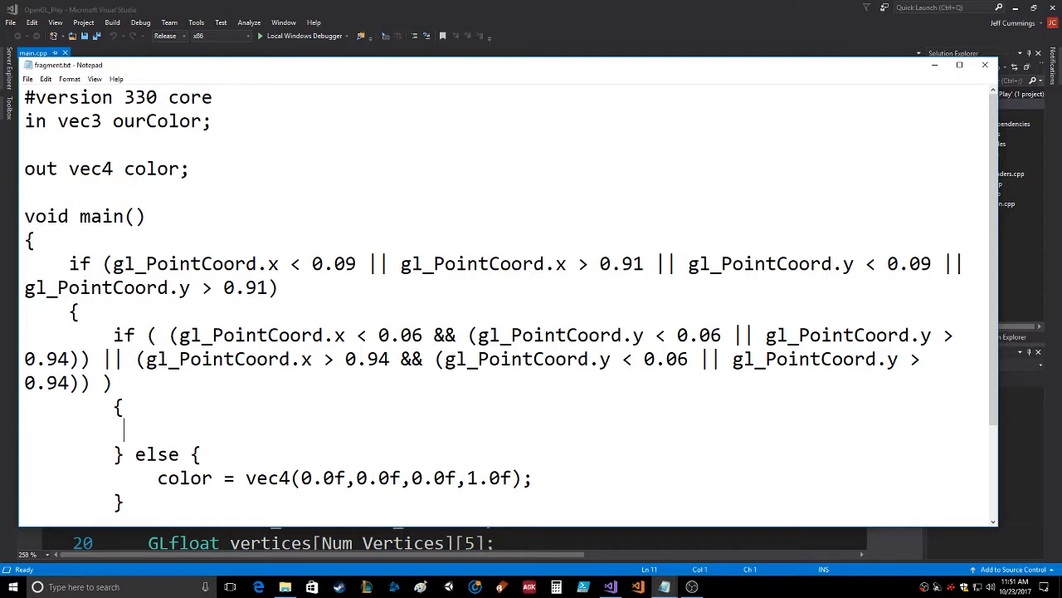
type("color =")
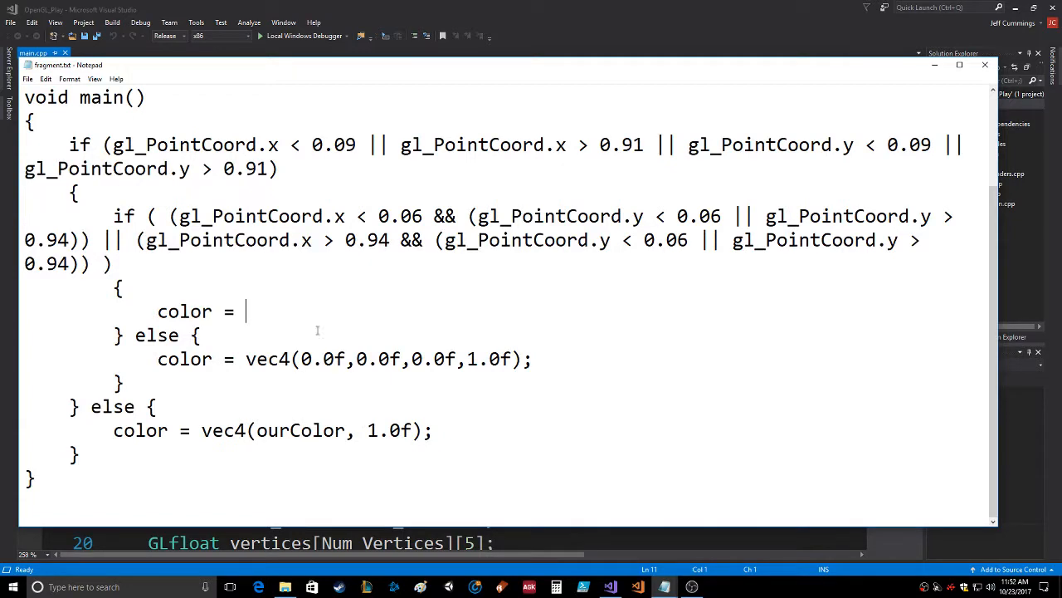
type("vec4")
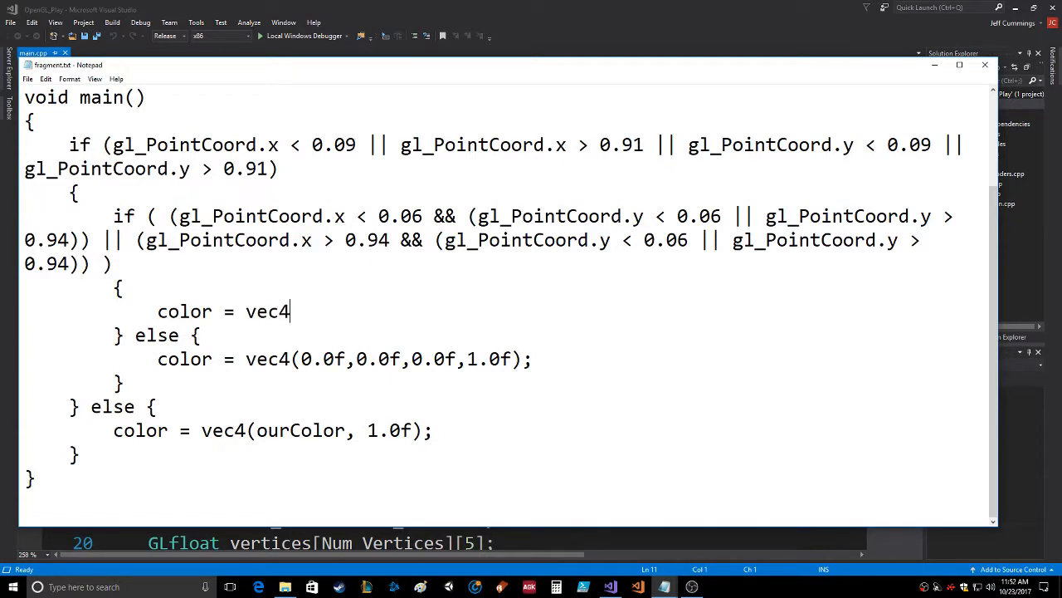
type("(")
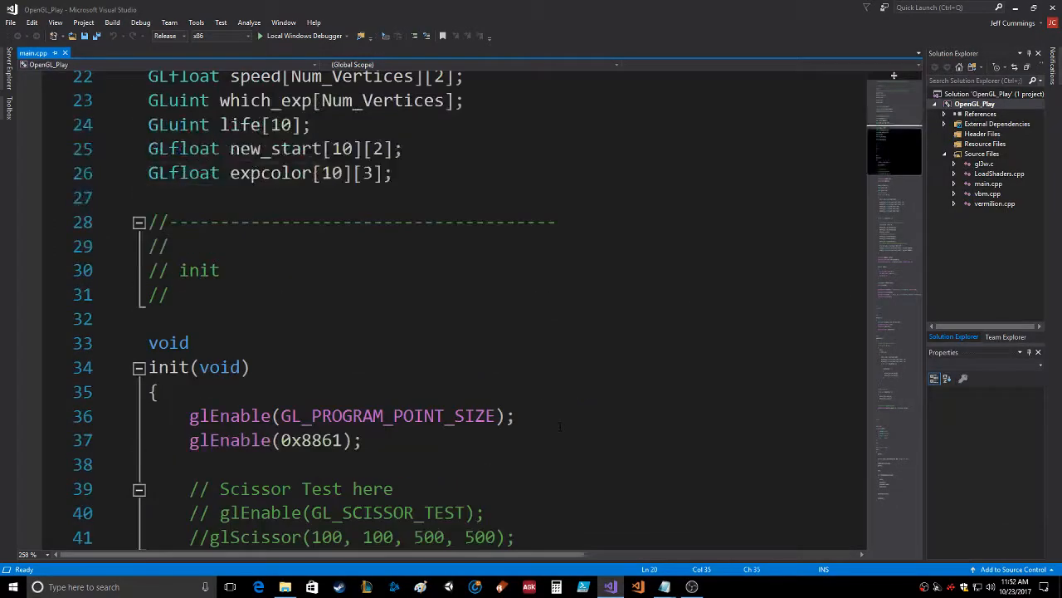
scroll("down", 3)
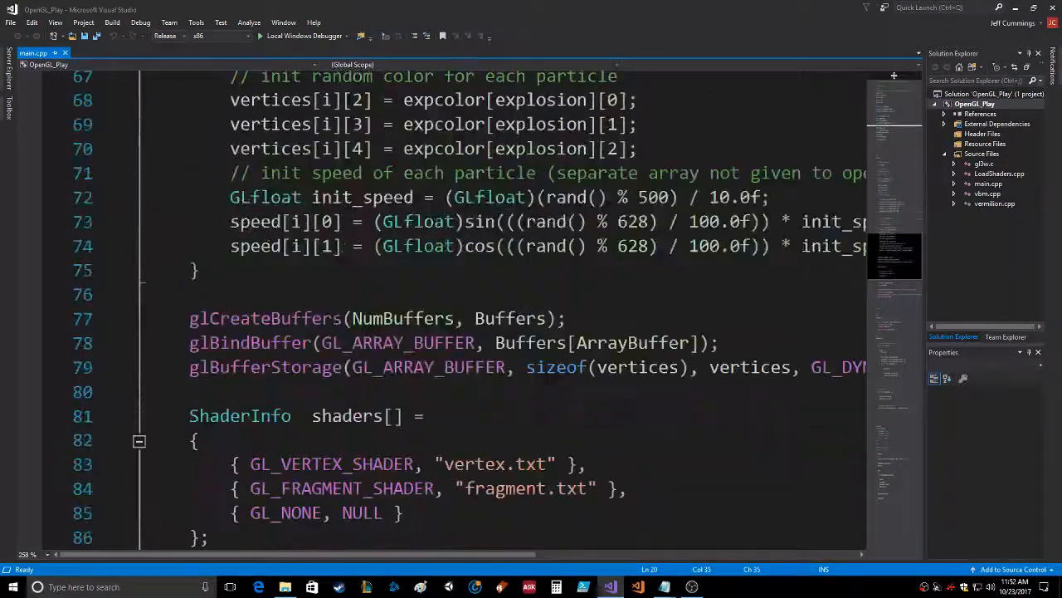
scroll("down", 3)
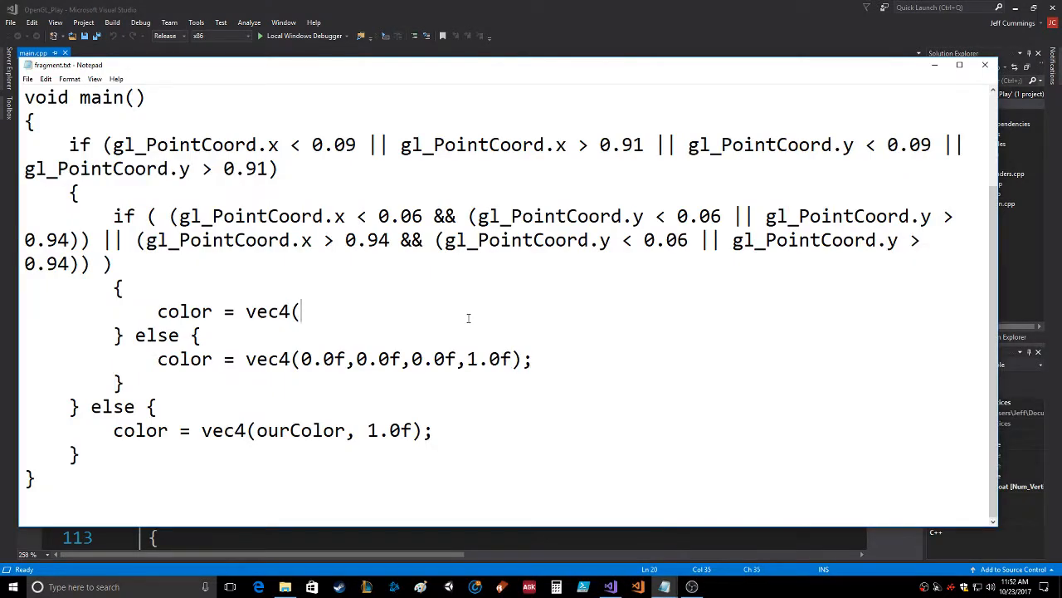
Step: Complete the corner colour as vec4(0.8f,0.8f,0.8f,0.0f);
type("0.8f,0.8f")
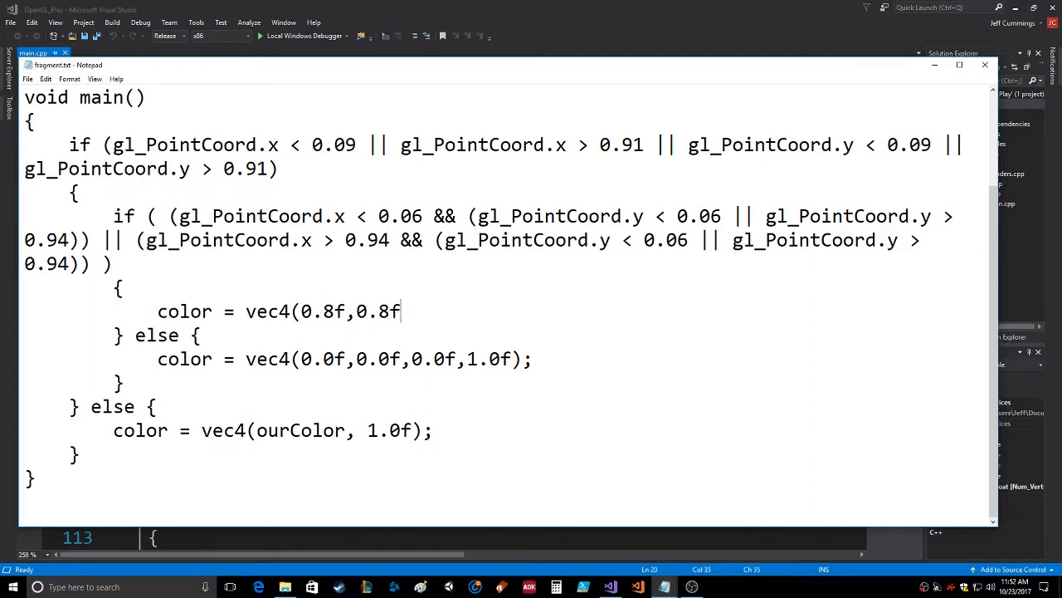
type(",0.8f")
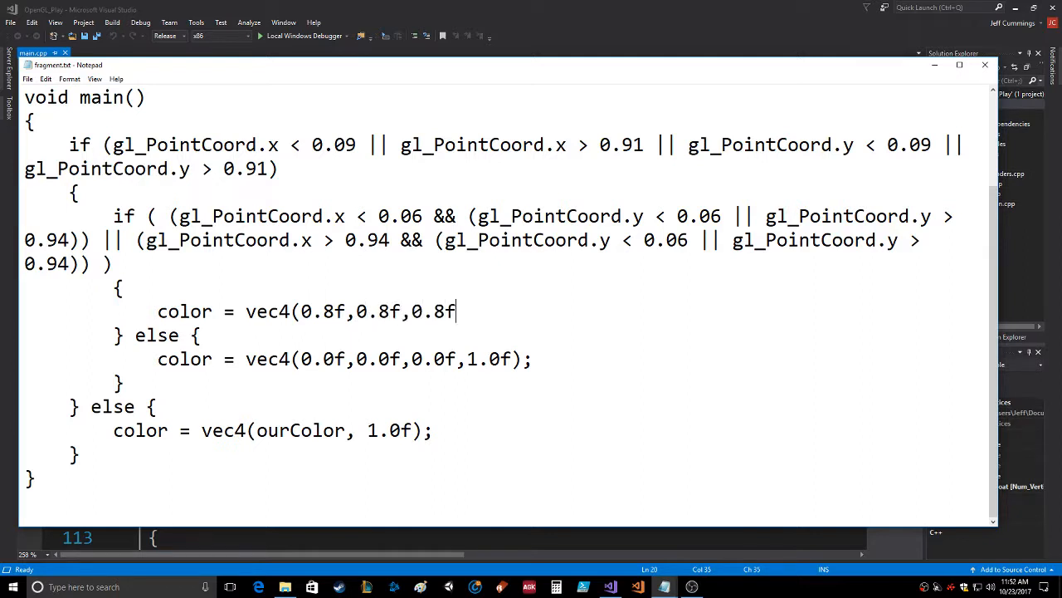
type(",0.0f")
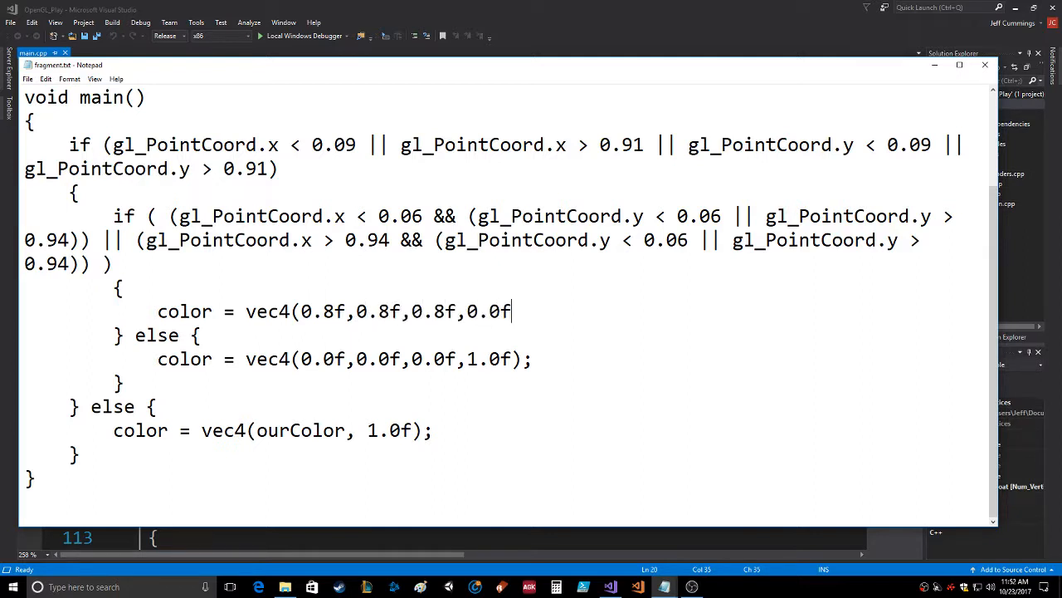
type(");")
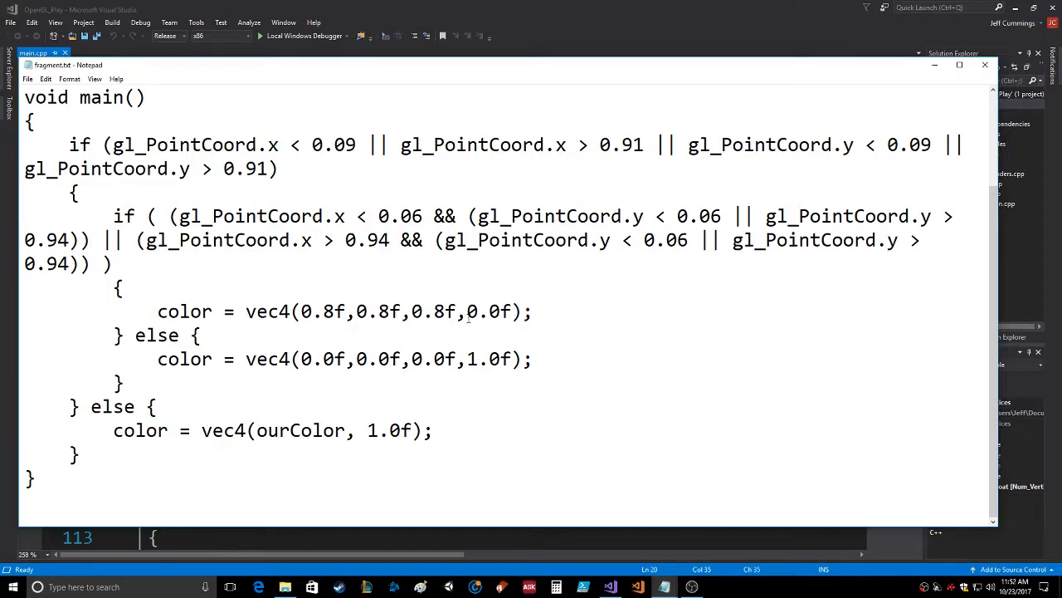